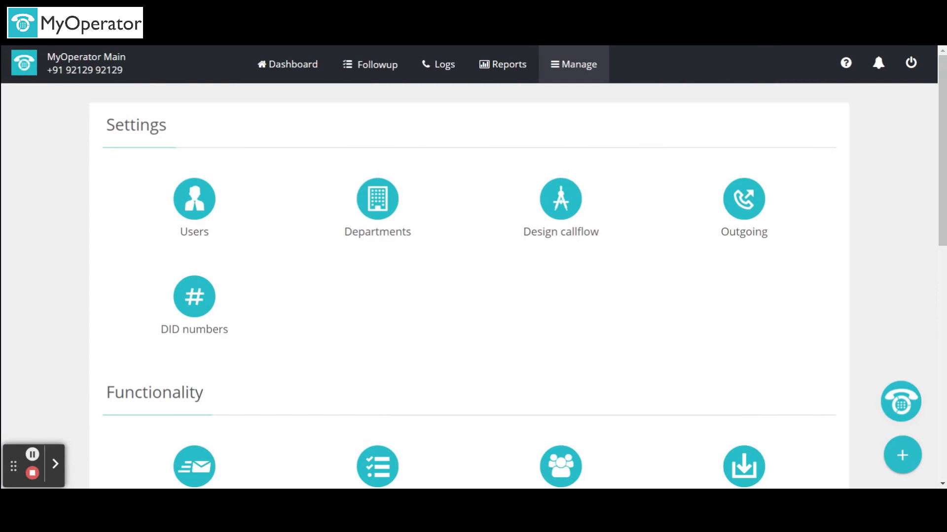
mouse_move(638, 225)
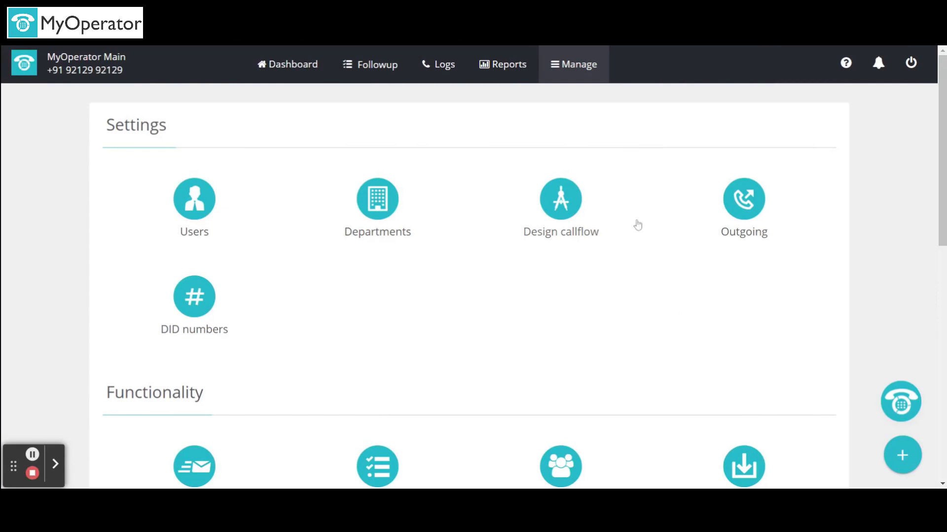
Reach the After call SMS rules list from the Functionality section
scroll(down, 3)
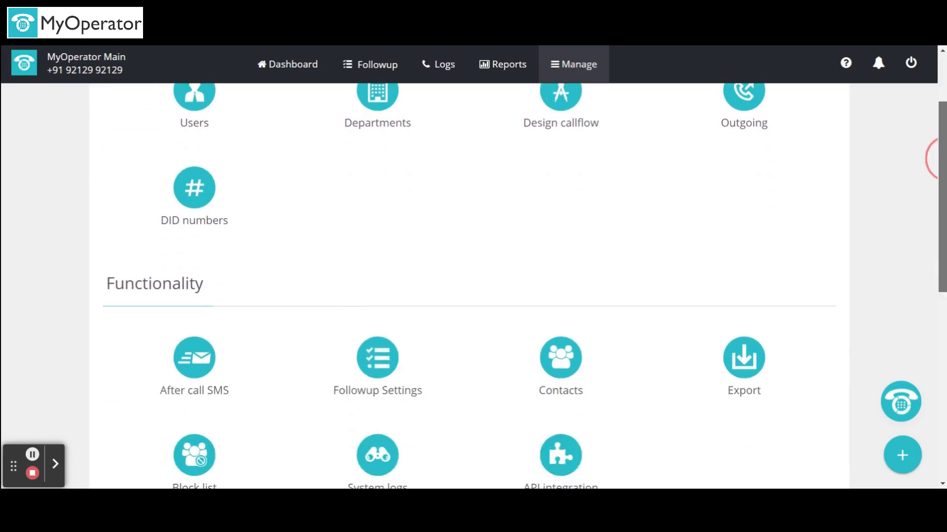
scroll(down, 3)
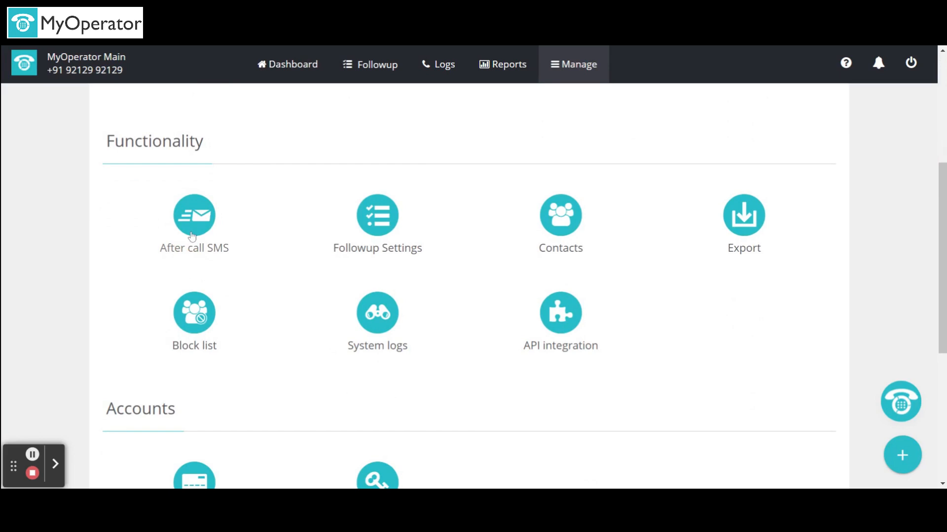
click(195, 214)
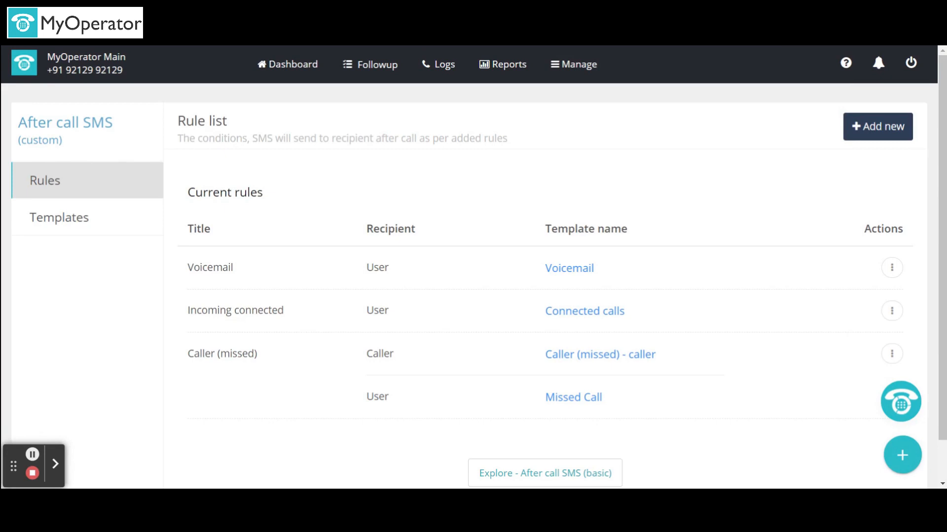
mouse_move(466, 188)
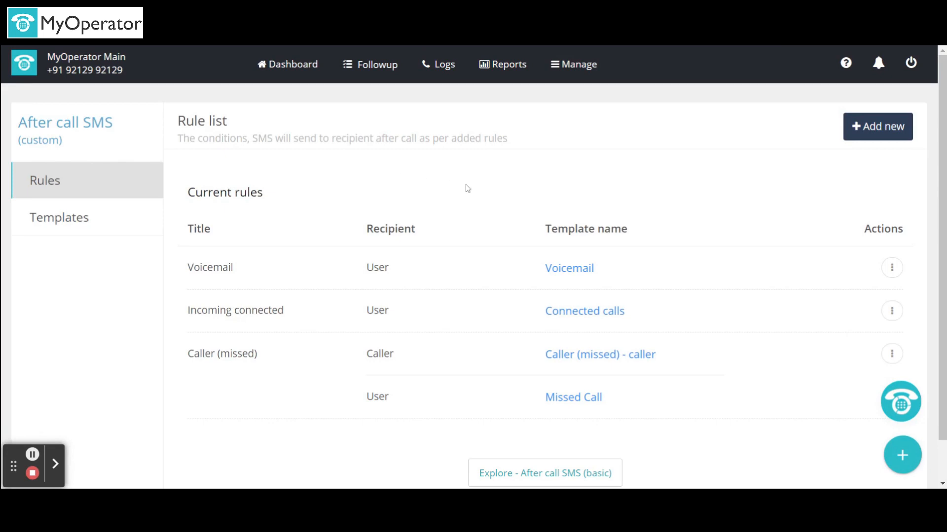
mouse_move(474, 223)
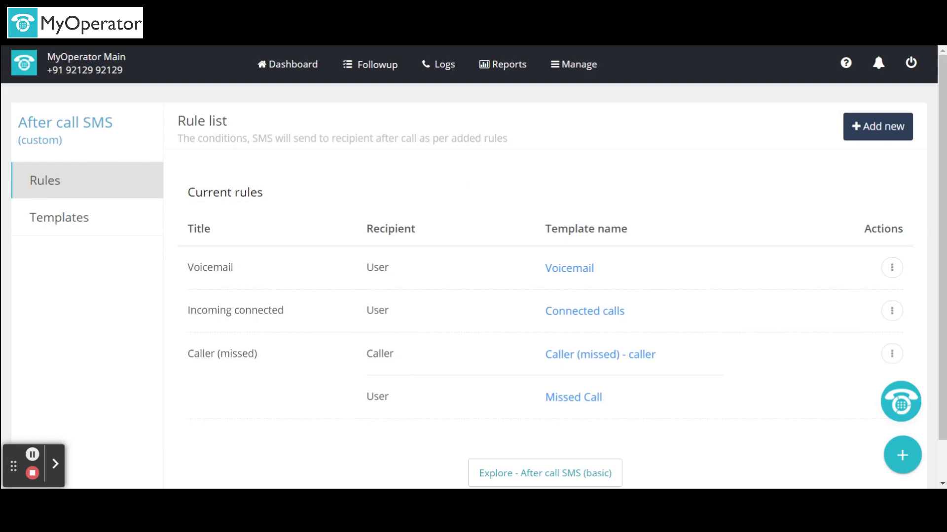
mouse_move(656, 159)
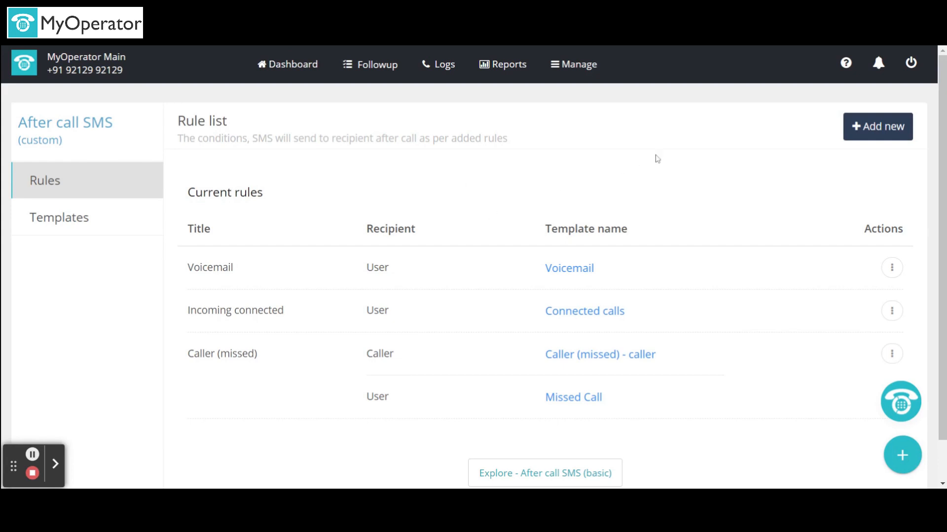
Create a new rule titled 'Test 123' with Missed as its criteria
click(877, 127)
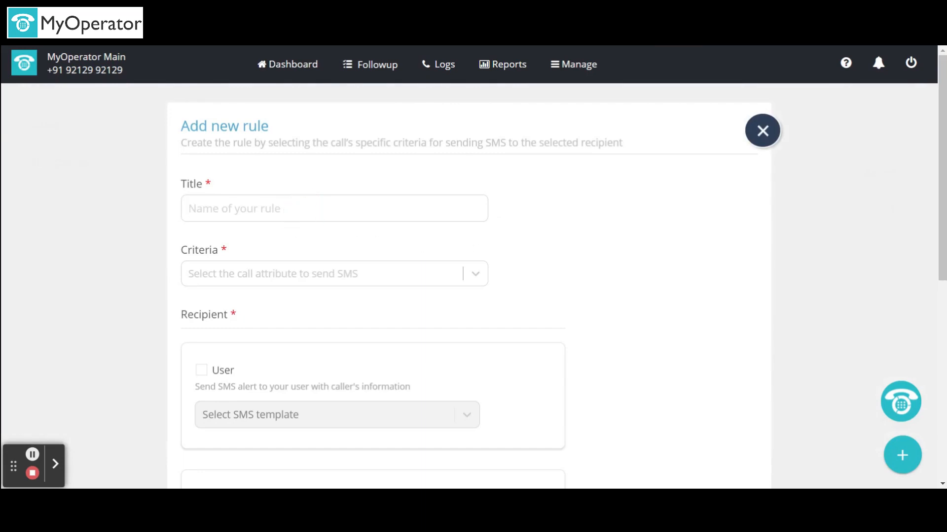
text(Test 123)
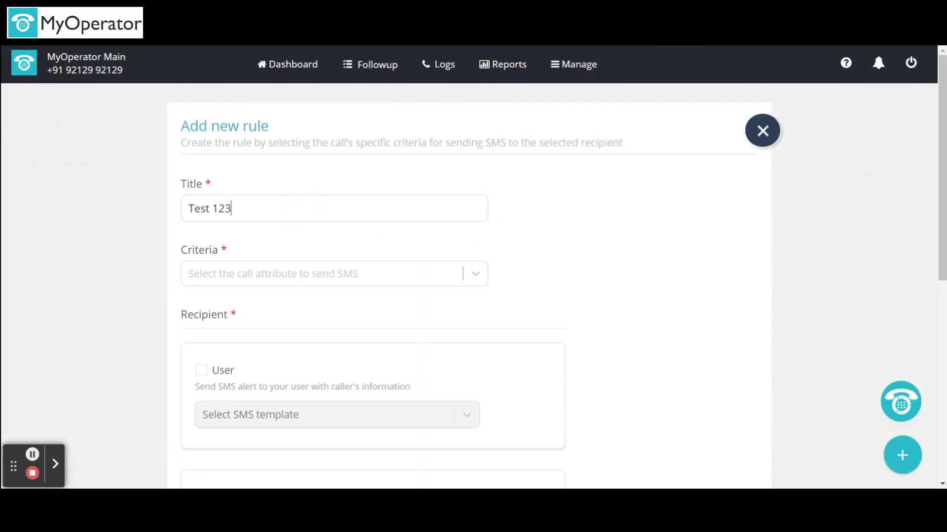
click(334, 273)
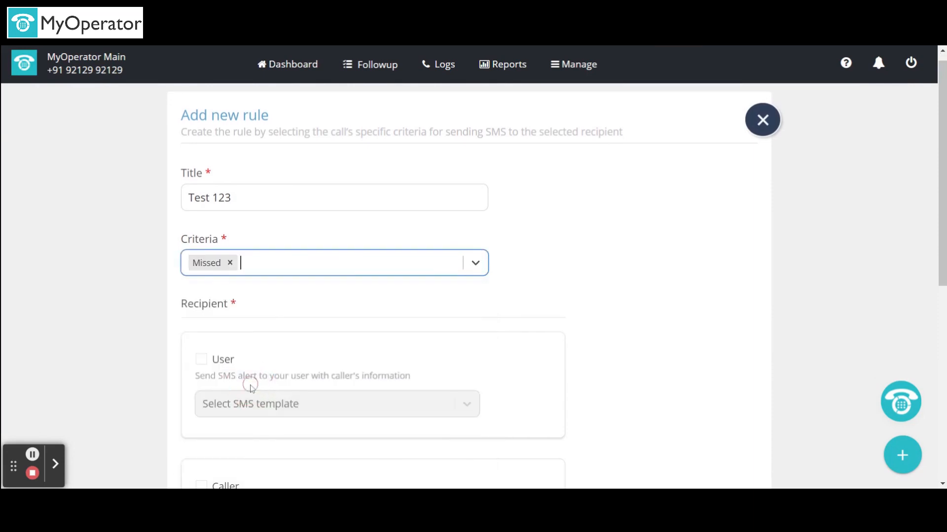
scroll(down, 3)
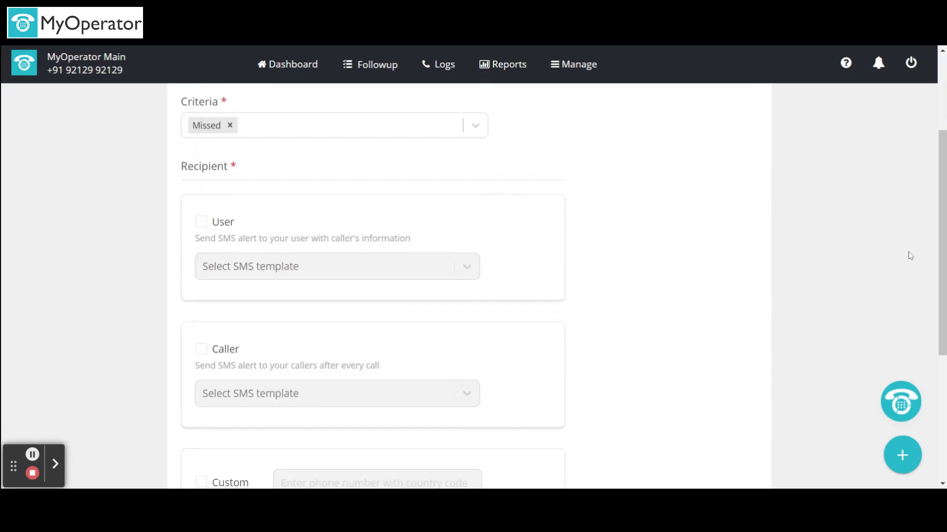
scroll(down, 3)
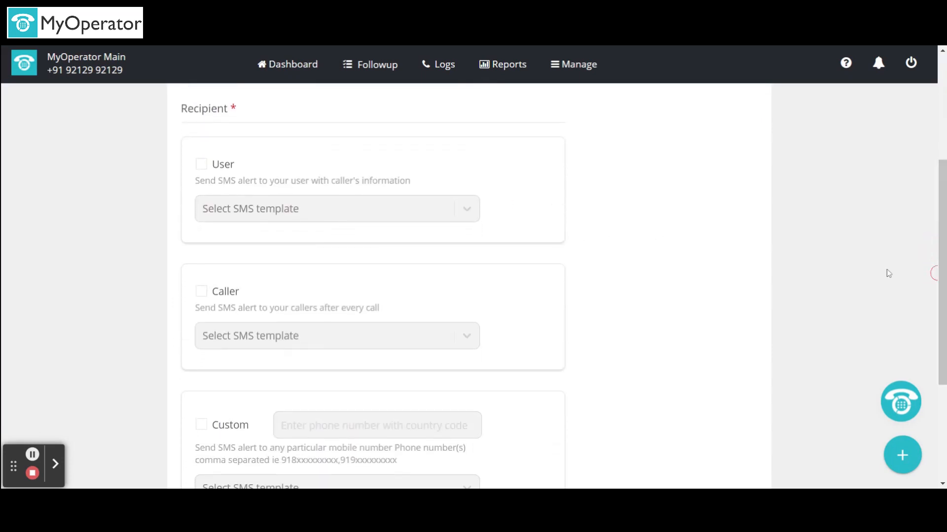
Enable User with the Missed calls template and add Custom numbers as recipients
click(201, 163)
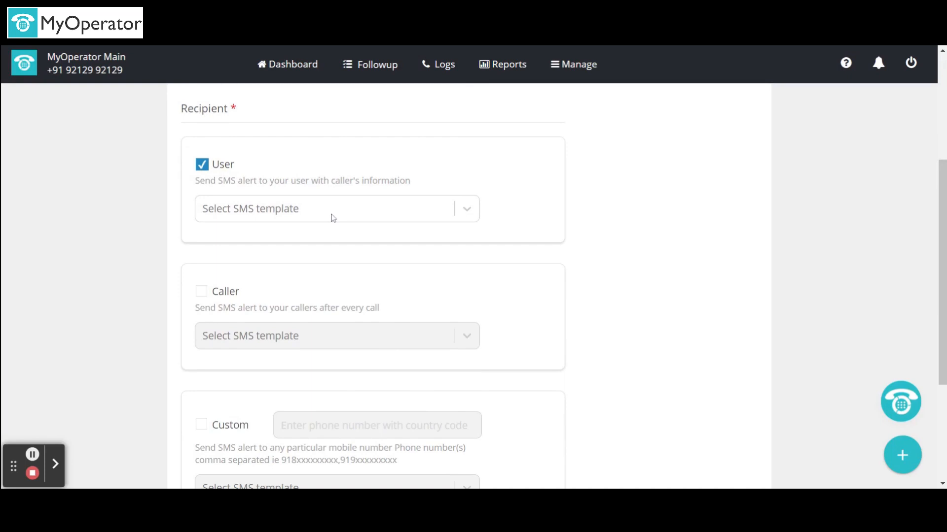
click(337, 209)
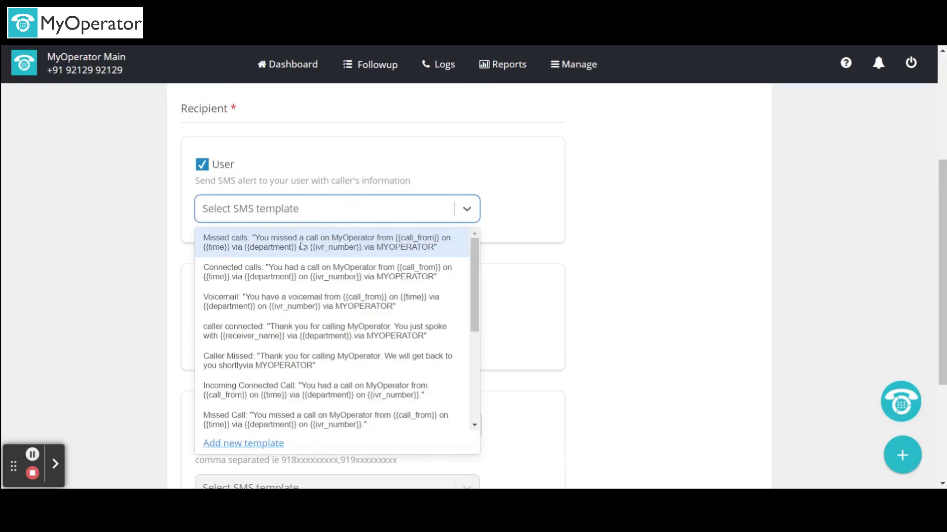
click(327, 242)
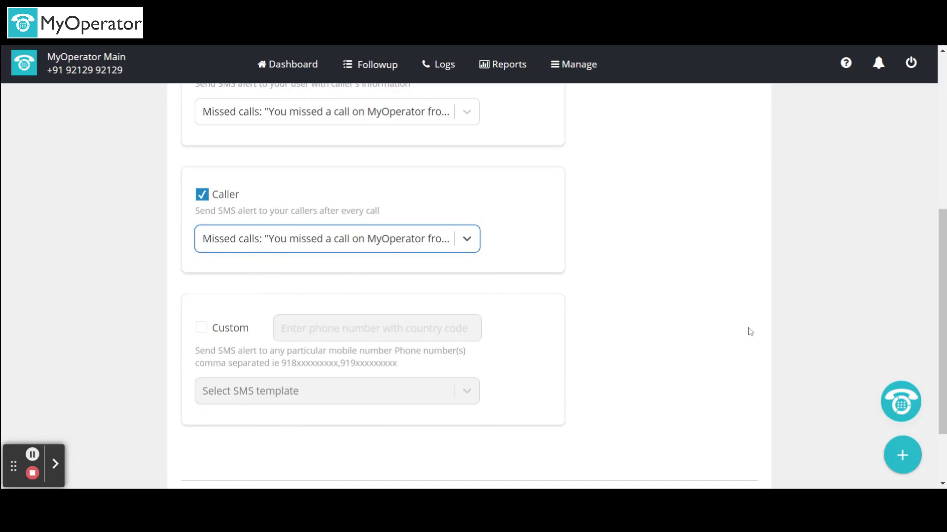
click(202, 328)
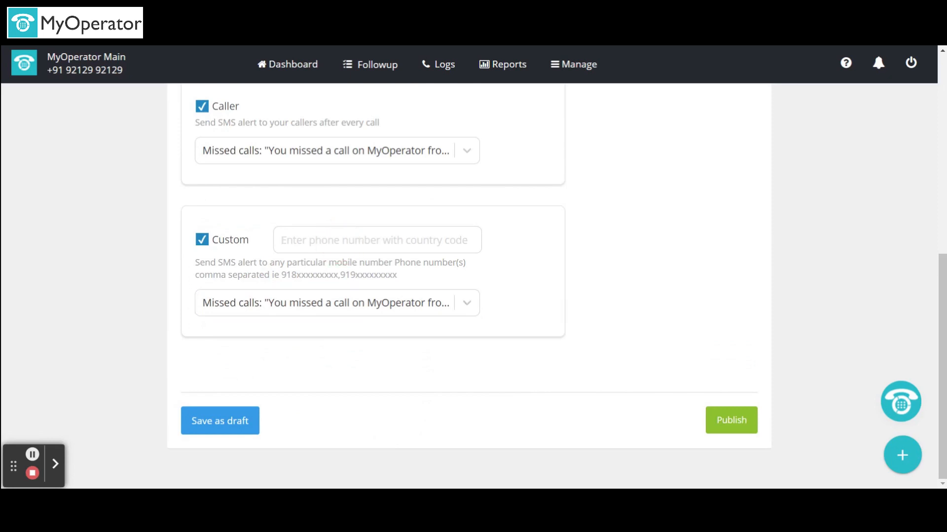
mouse_move(923, 311)
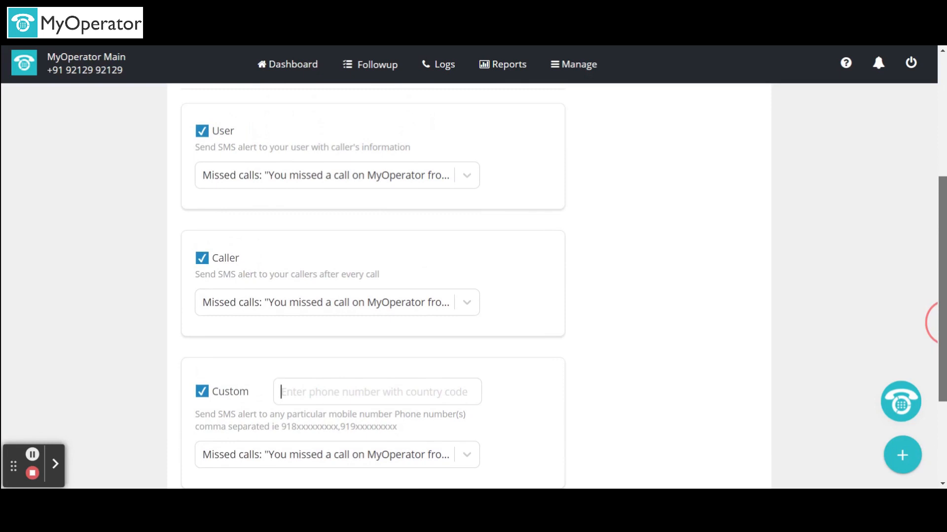
scroll(up, 3)
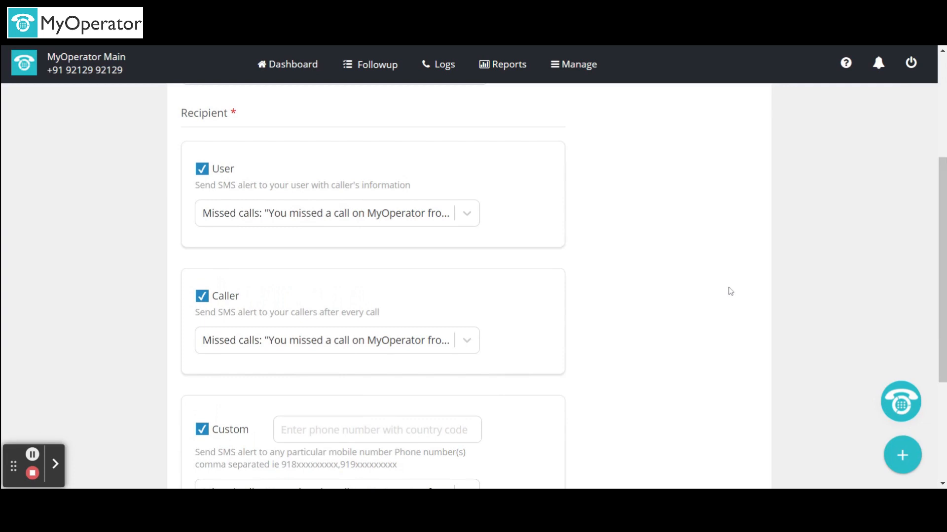
mouse_move(581, 331)
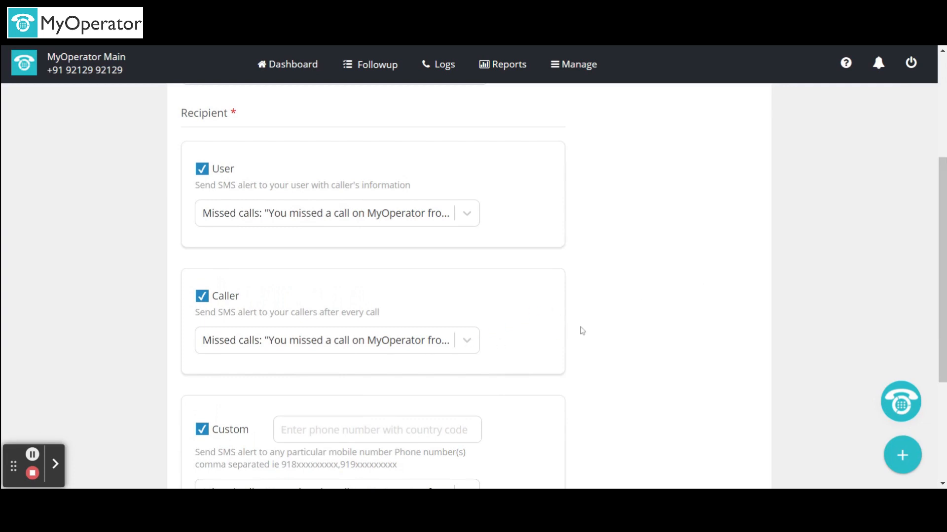
mouse_move(615, 284)
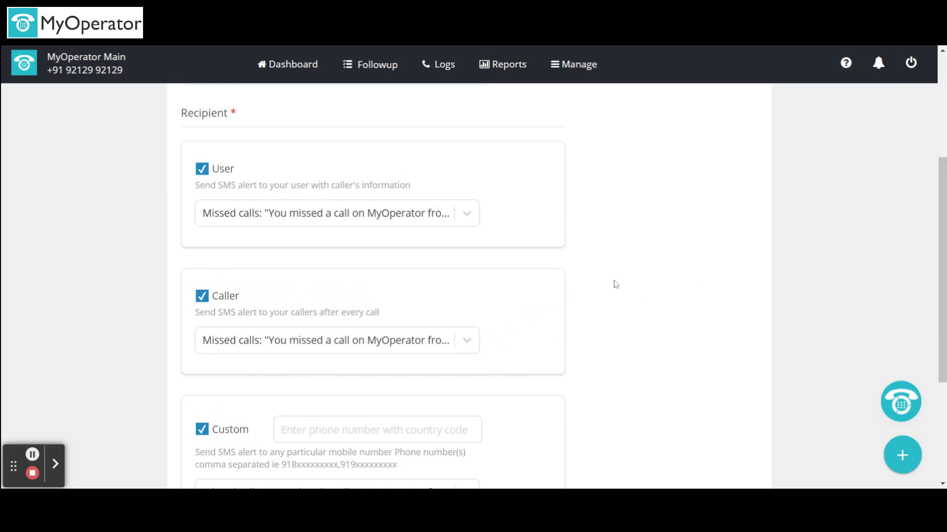
scroll(down, 3)
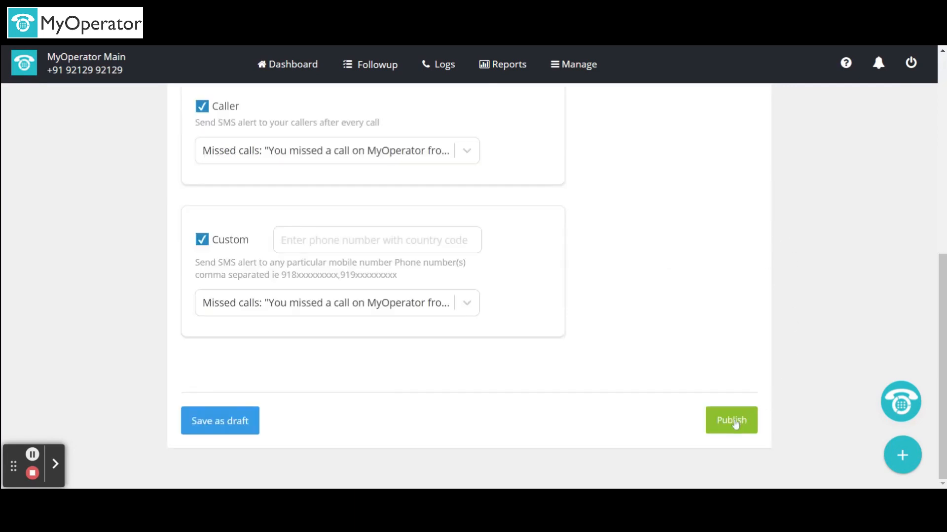
Publish the Test 123 rule, returning to the rules list
click(731, 420)
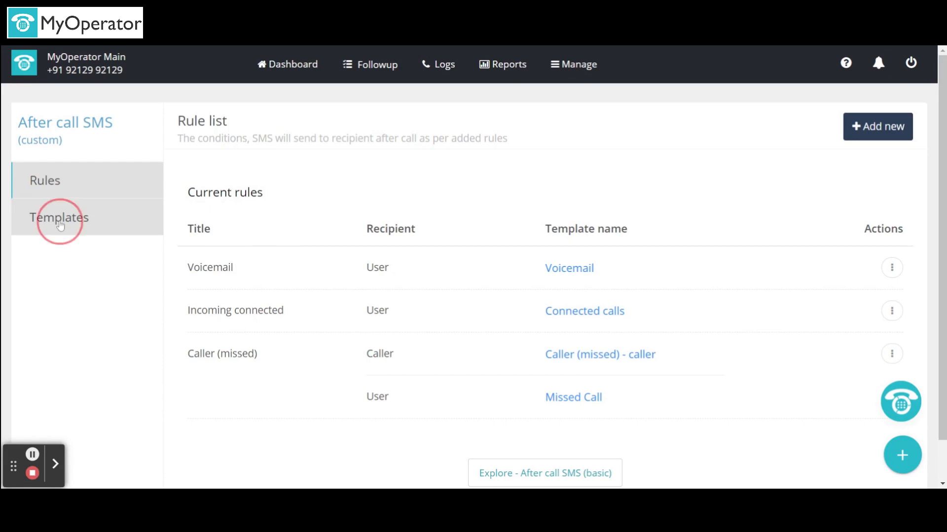
click(877, 127)
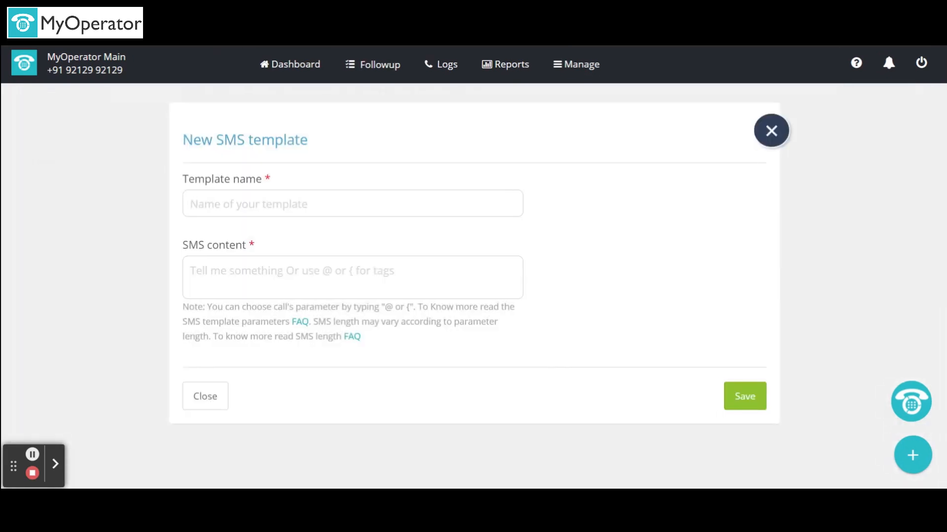
mouse_move(772, 131)
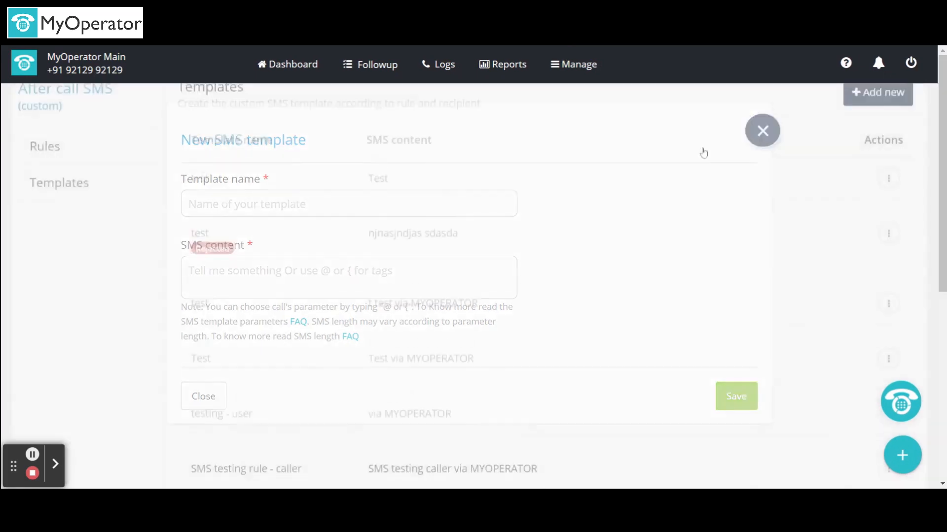
click(762, 131)
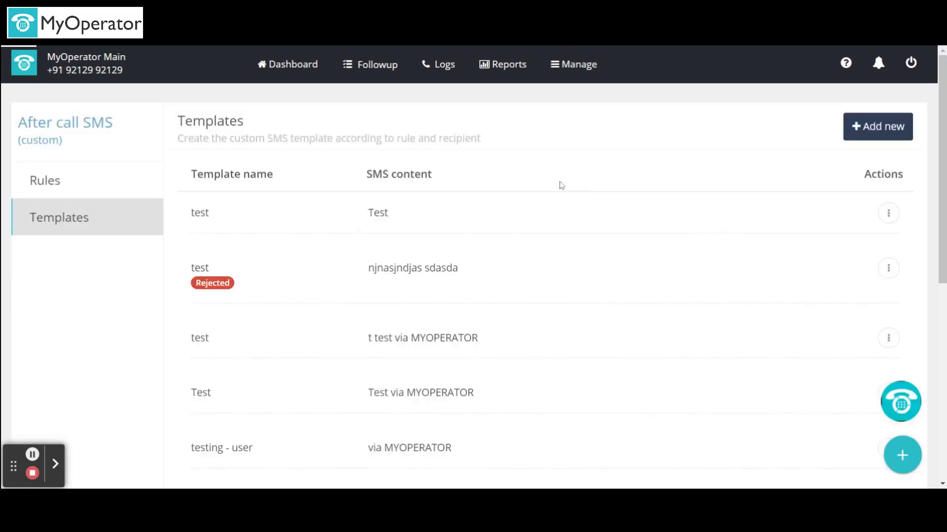
mouse_move(85, 181)
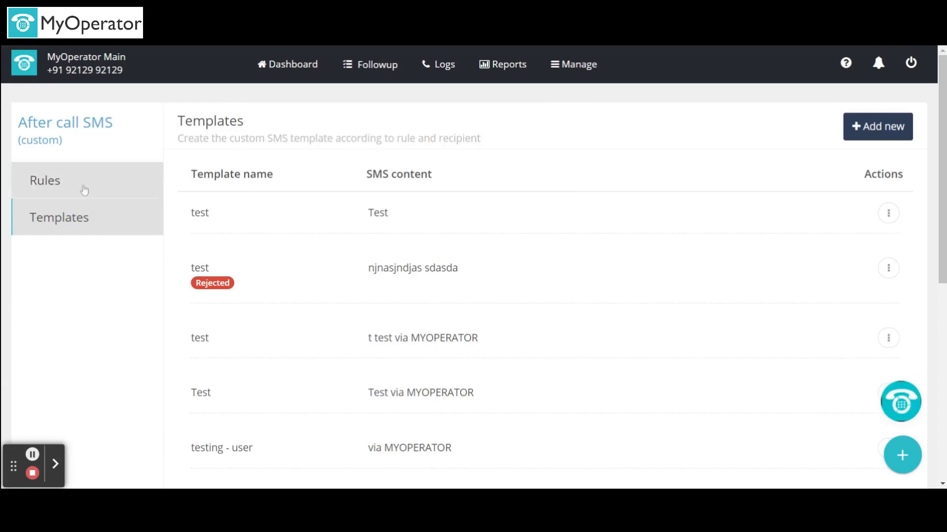
click(44, 180)
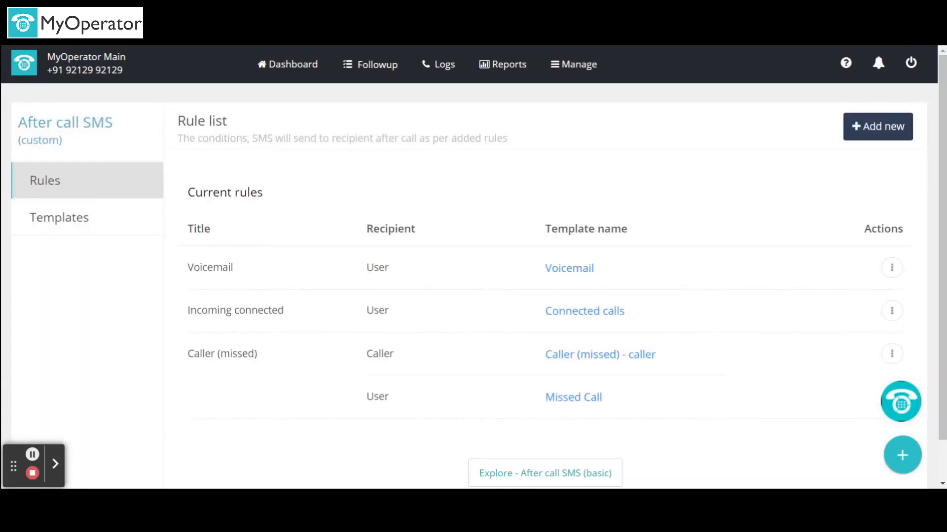